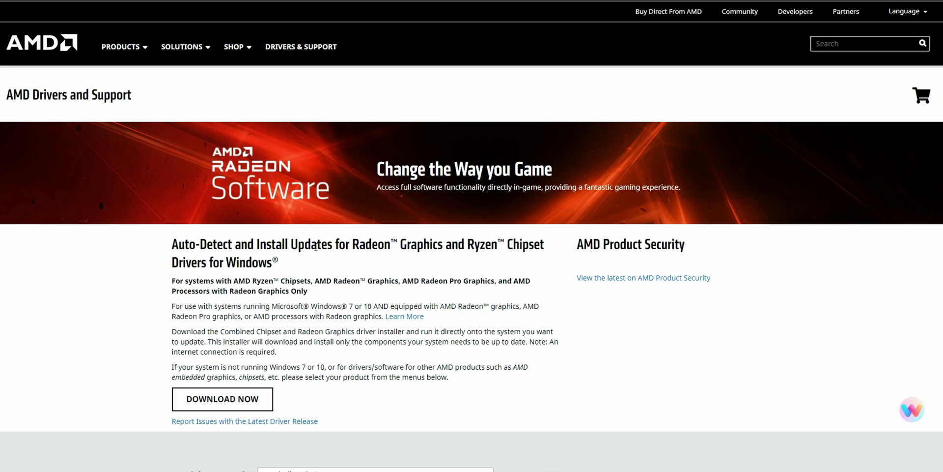
{"action": "mouse_move", "coordinate": [319, 301]}
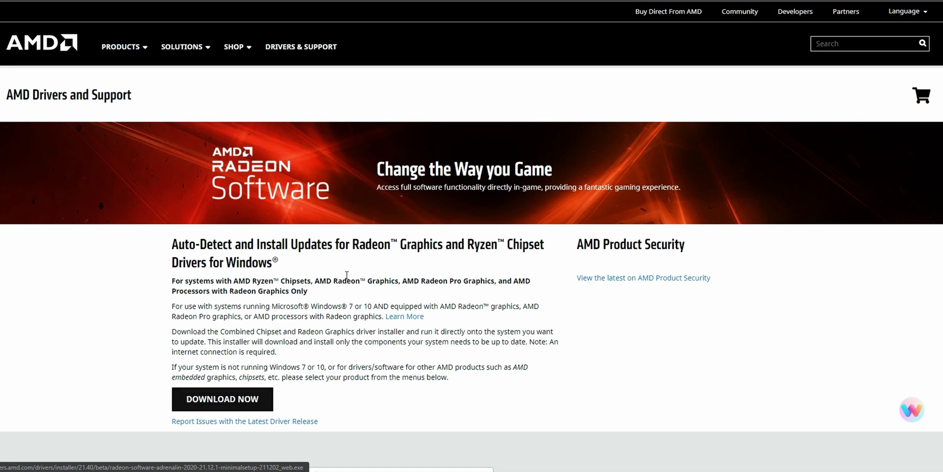
Step: Open the GeForce Experience download page showing version 3.24.0.126 and its release highlights
{"action": "scroll", "scroll_direction": "down", "scroll_amount": 3}
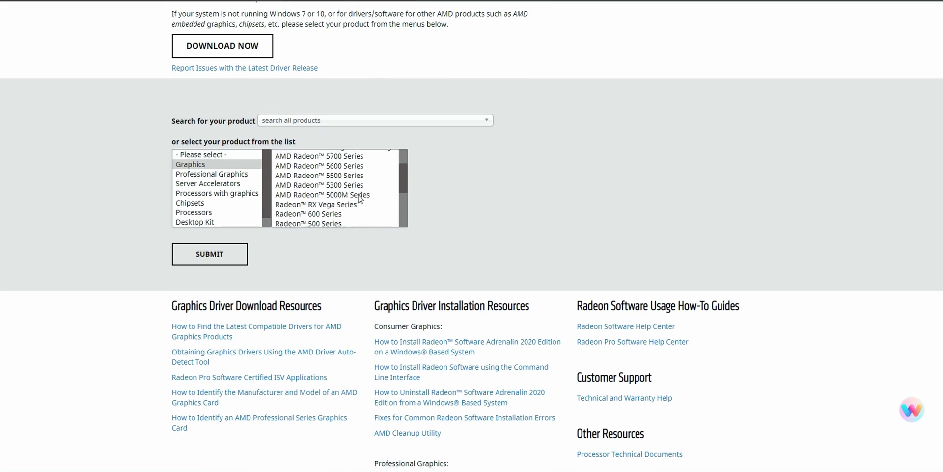
{"action": "scroll", "scroll_direction": "up", "scroll_amount": 3}
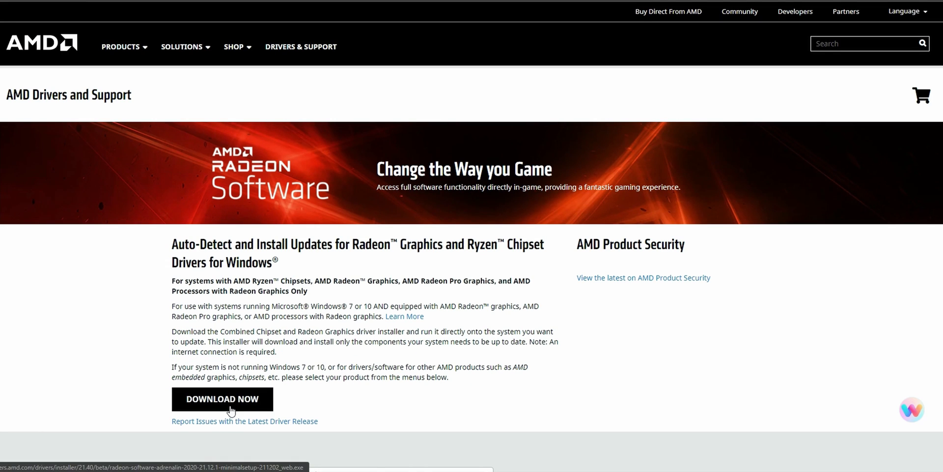
{"action": "left_click", "coordinate": [222, 398]}
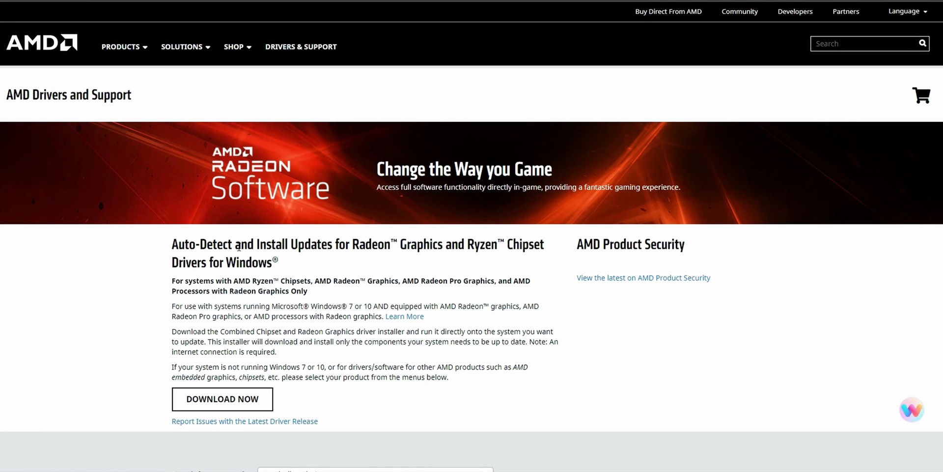
{"action": "mouse_move", "coordinate": [351, 290]}
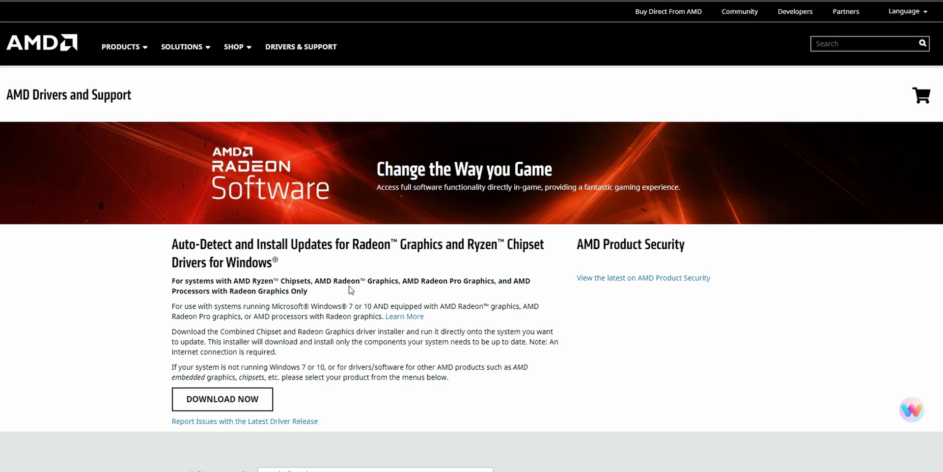
{"action": "mouse_move", "coordinate": [378, 277]}
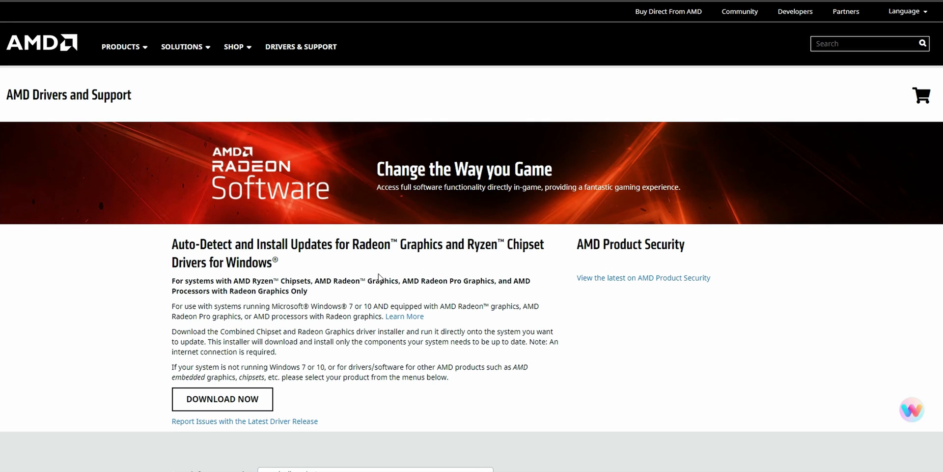
{"action": "mouse_move", "coordinate": [358, 301]}
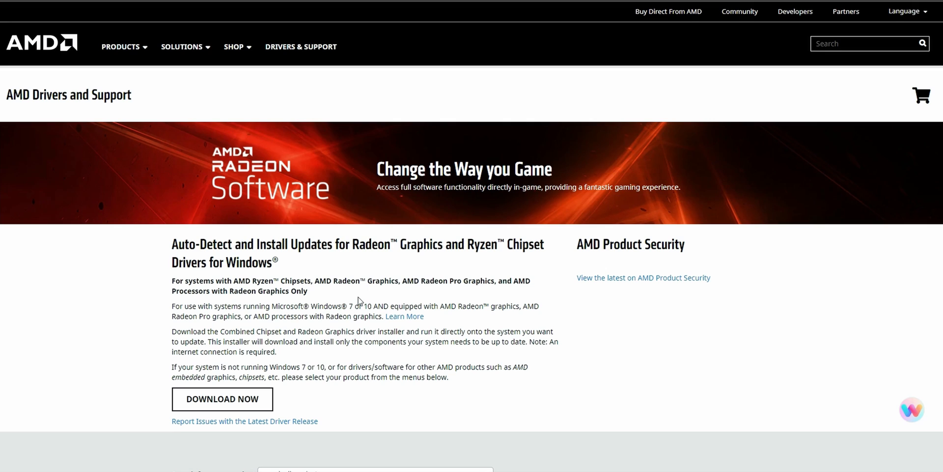
{"action": "mouse_move", "coordinate": [467, 239]}
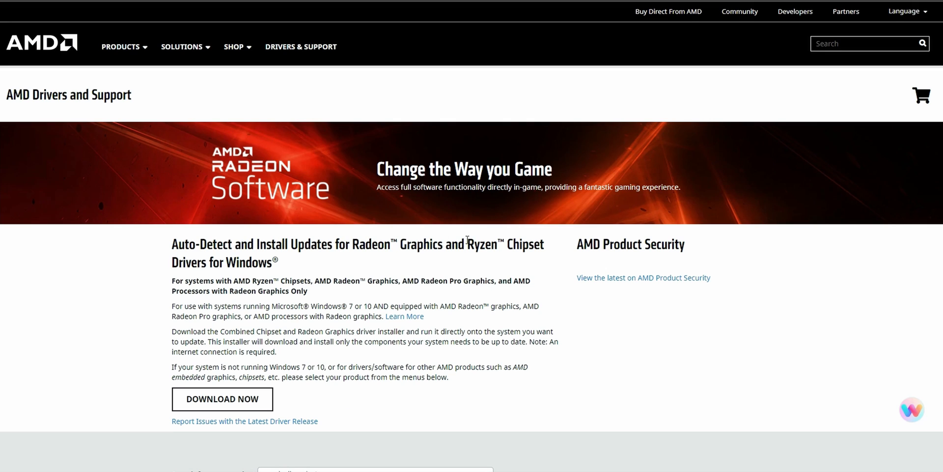
{"action": "mouse_move", "coordinate": [324, 352]}
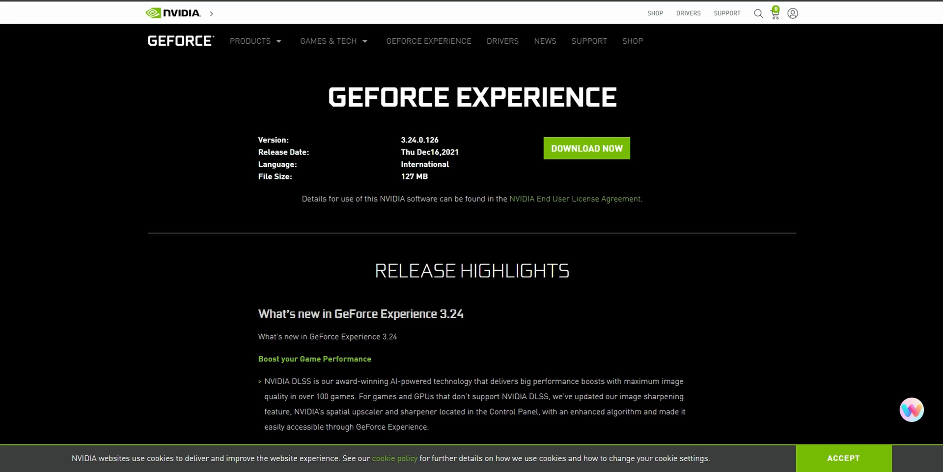
{"action": "mouse_move", "coordinate": [698, 321]}
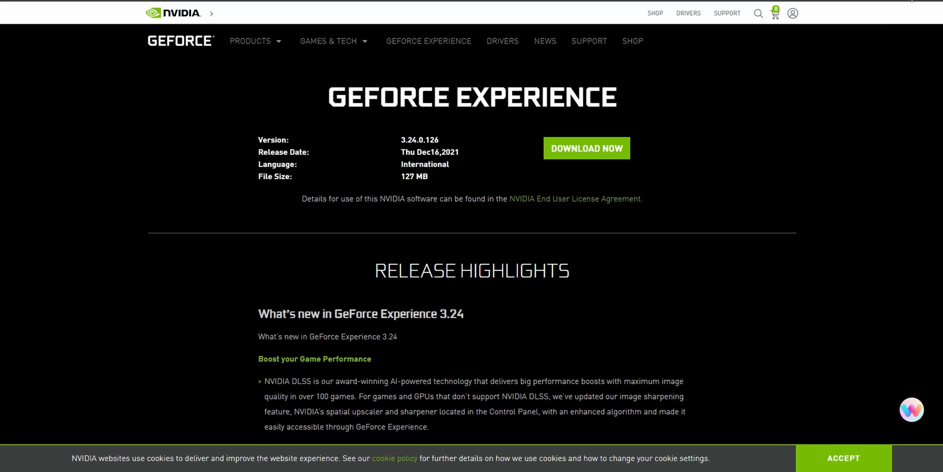
{"action": "mouse_move", "coordinate": [768, 378]}
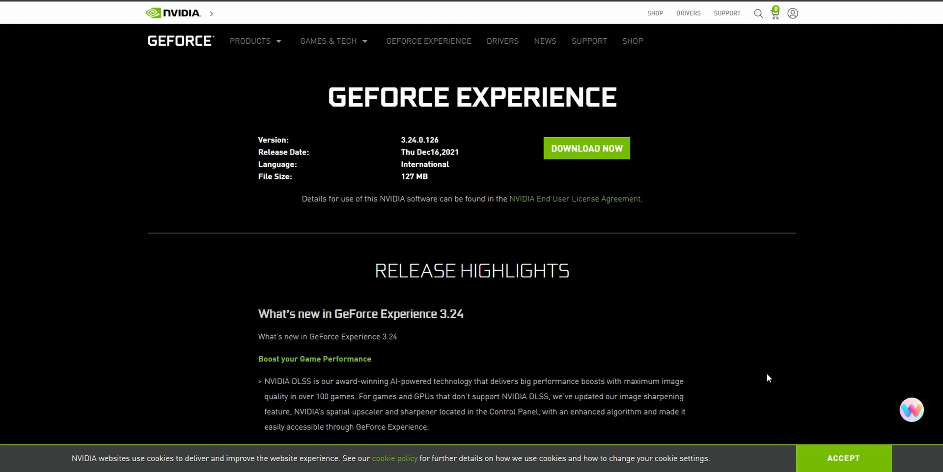